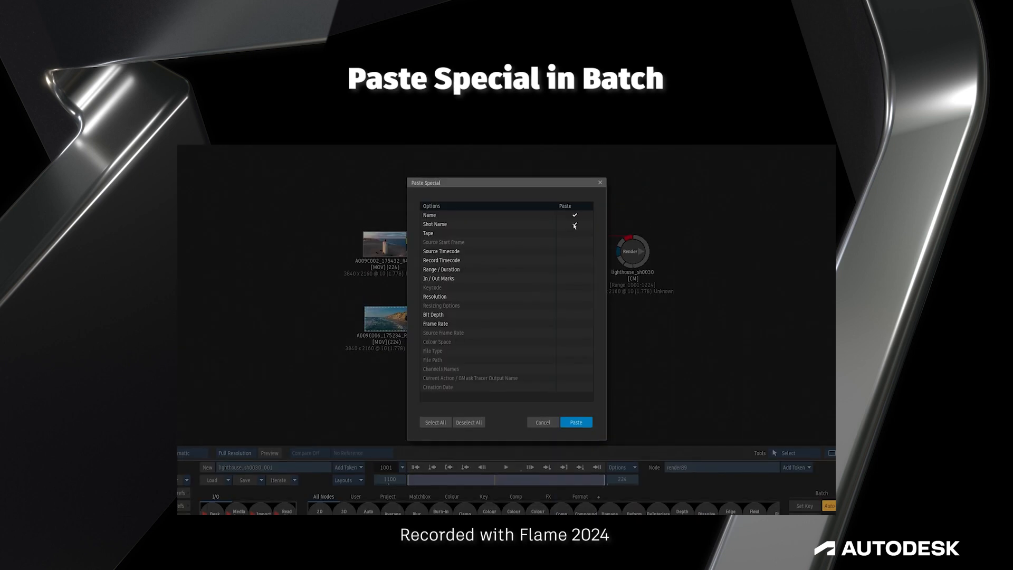
Step: Tick Tape, Record Timecode and Range / Duration in the Paste Special Paste column
click(574, 233)
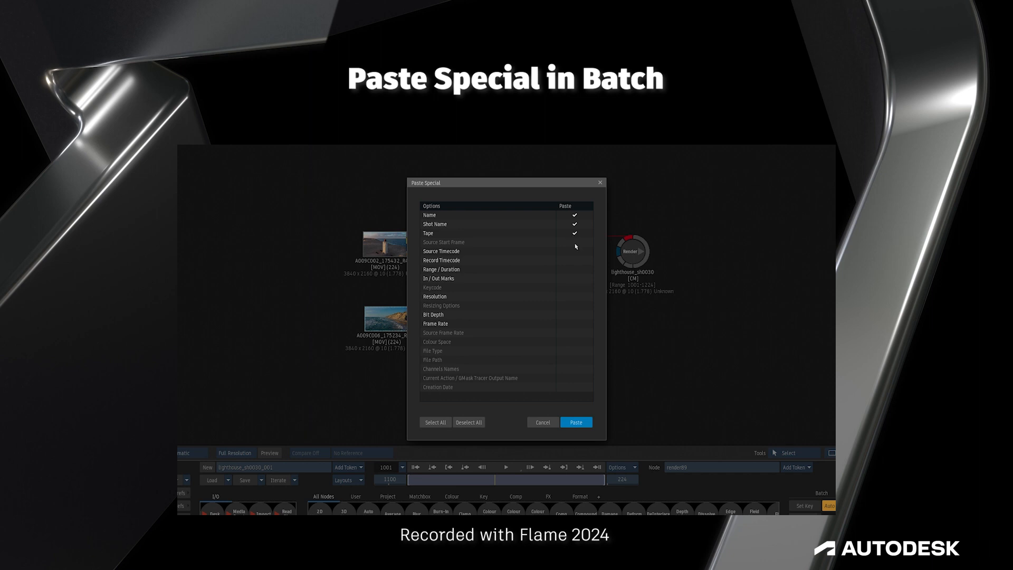
click(573, 265)
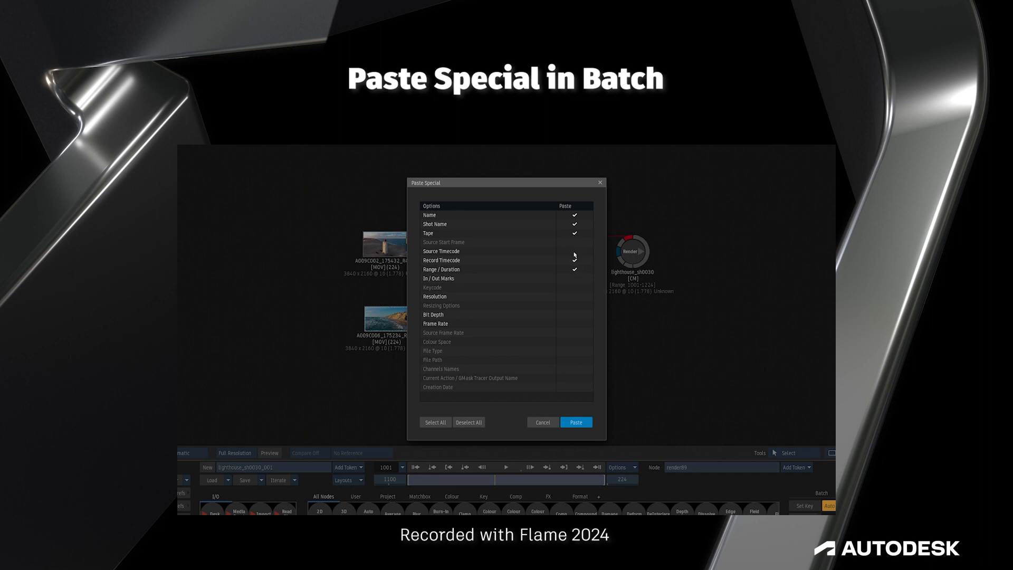
click(575, 421)
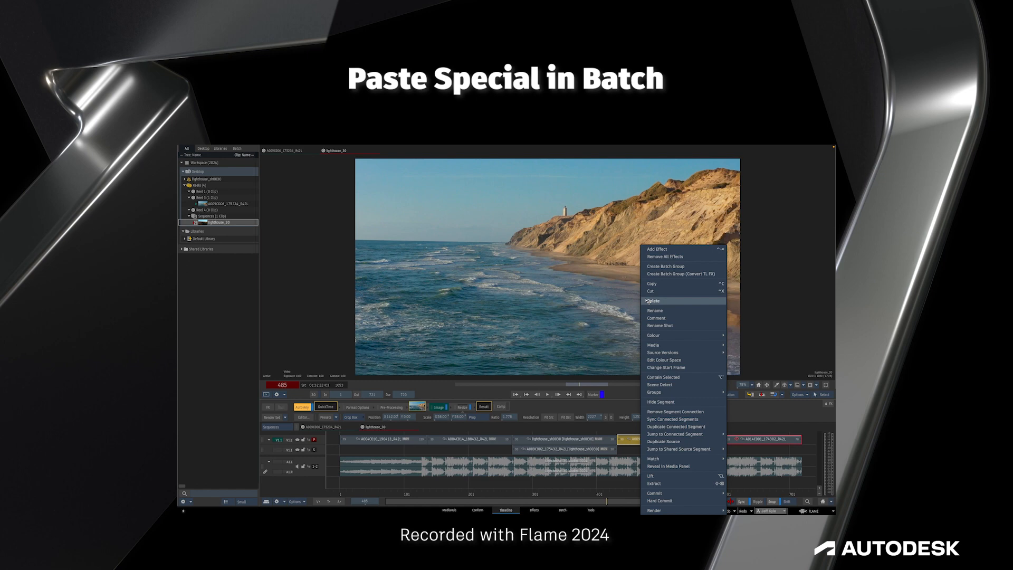
Step: Show the Batch schematic with clip A009C002_175432_R42L feeding render node lighthouse_sh0030
click(561, 510)
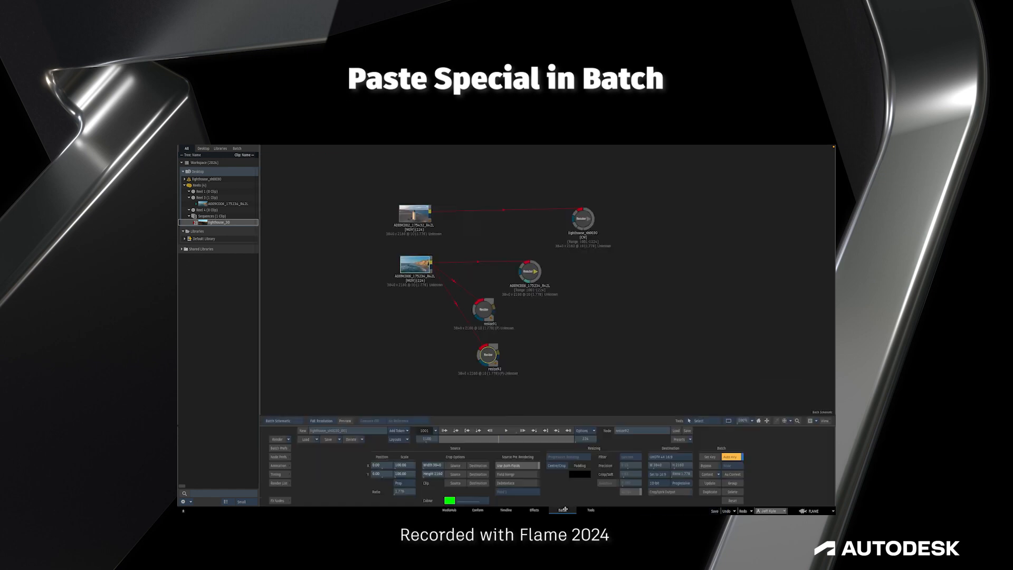
right_click(528, 270)
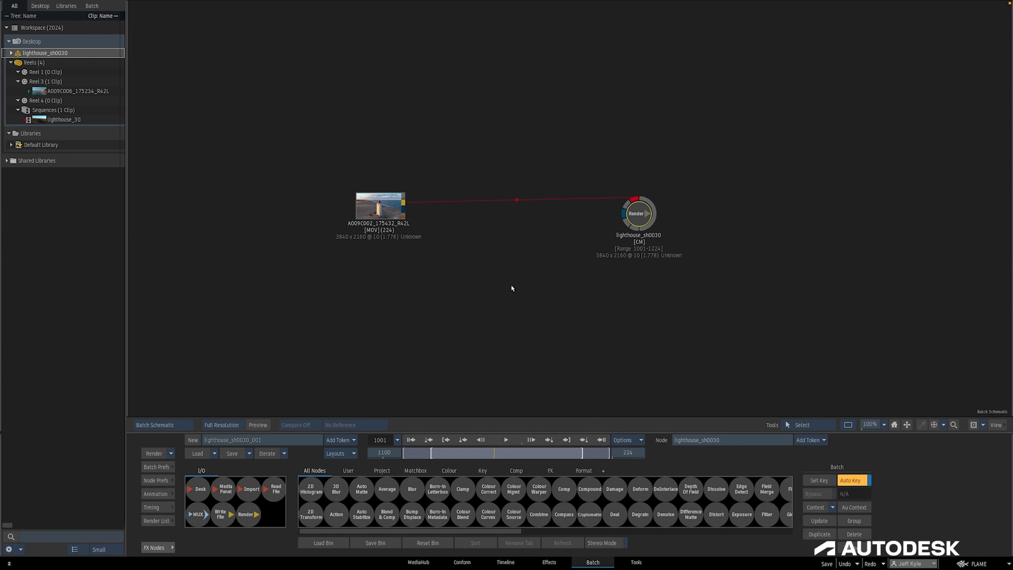
mouse_move(113, 115)
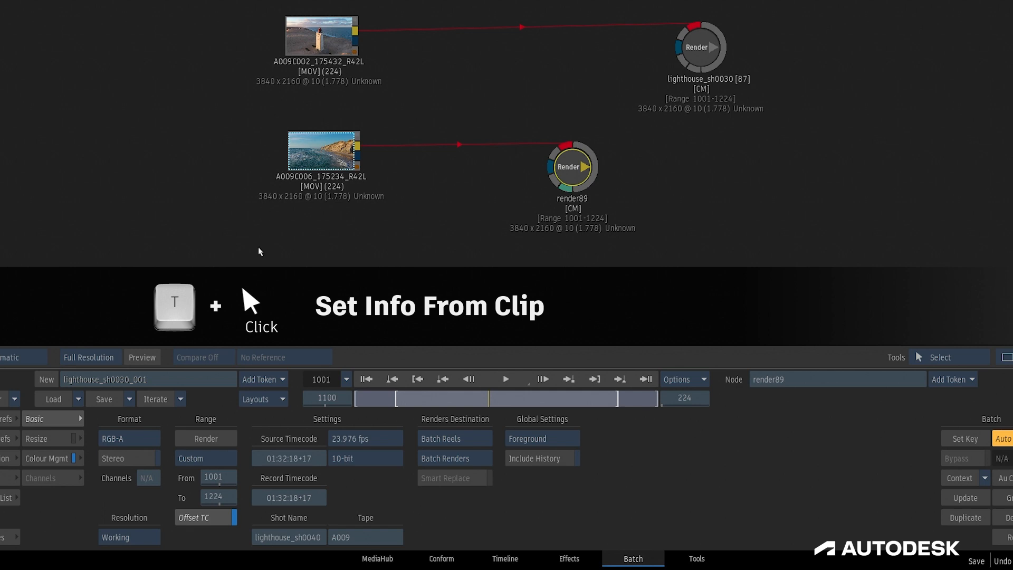
mouse_move(257, 434)
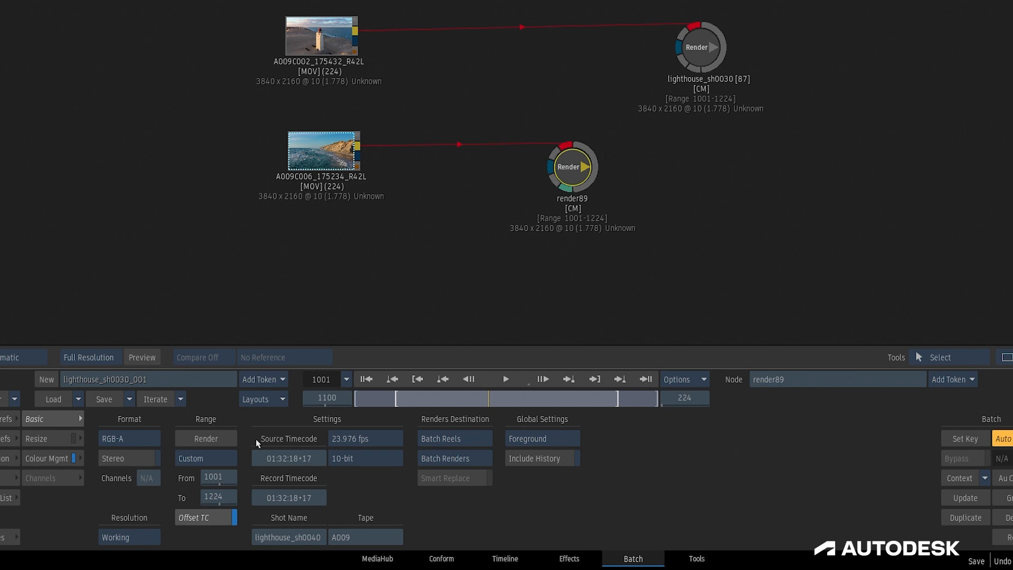
mouse_move(365, 548)
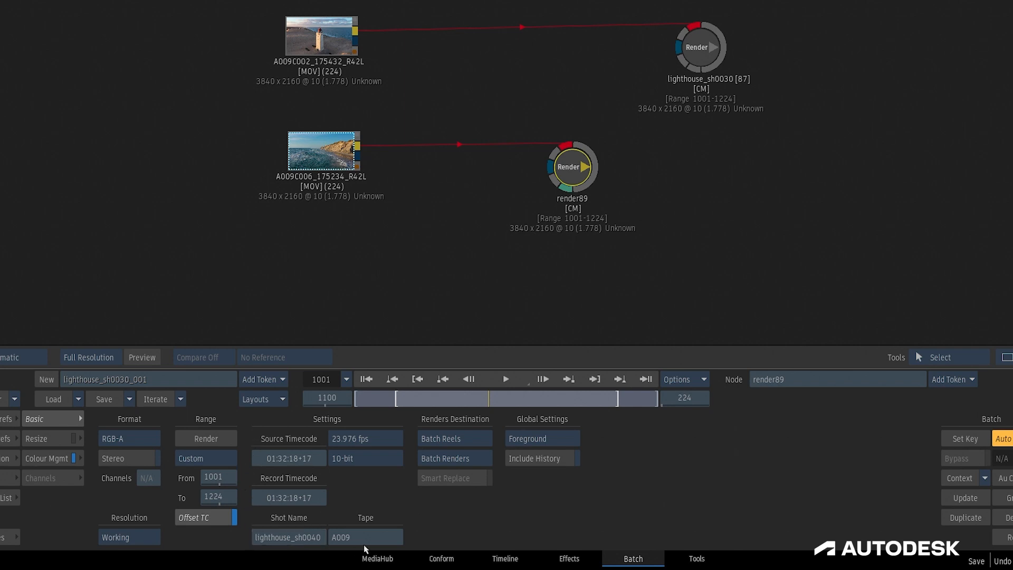
mouse_move(360, 493)
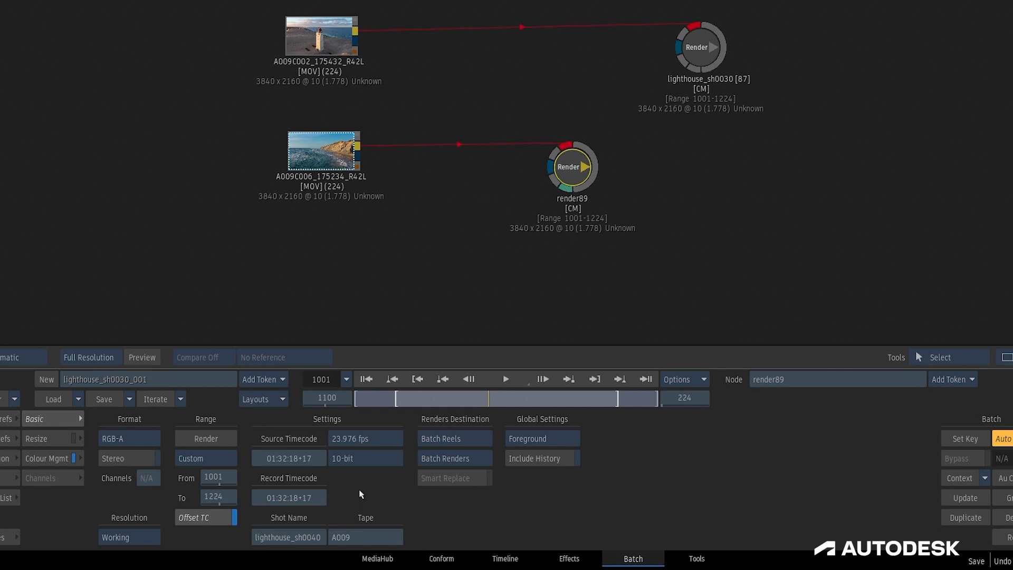
mouse_move(370, 498)
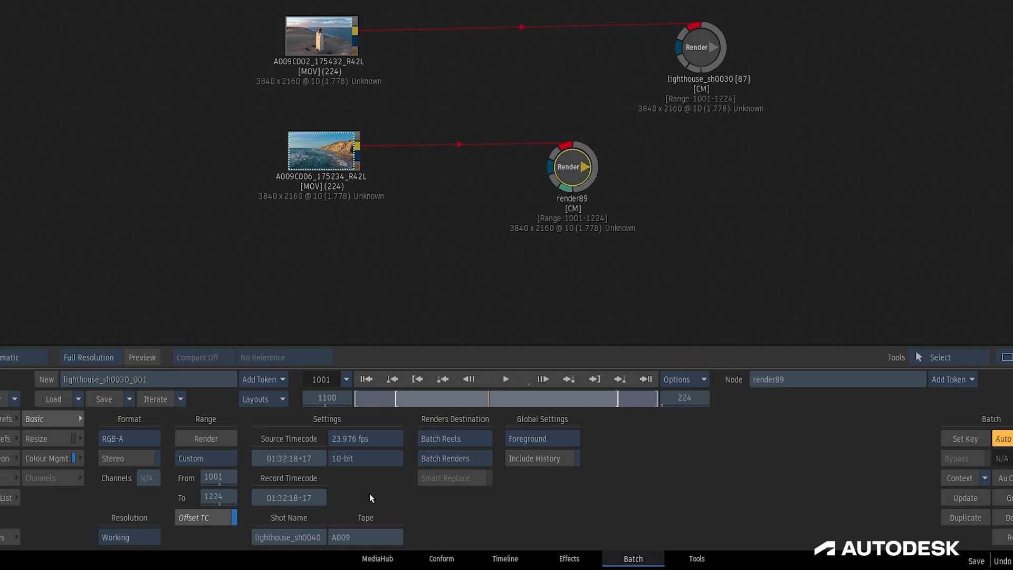
mouse_move(370, 334)
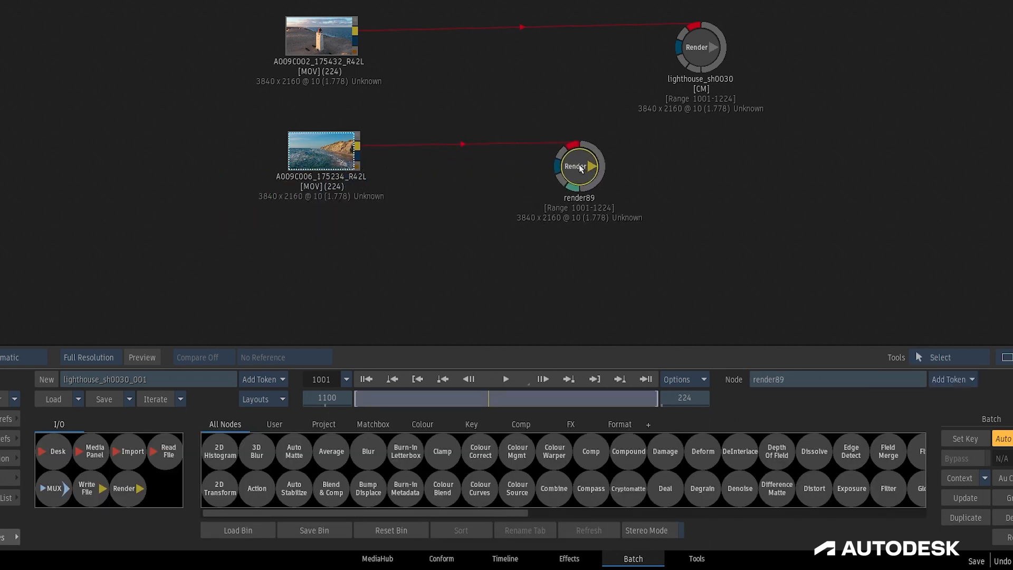
Step: Copy clip A009C006_175234_R42L and bring up Paste Special > Custom on render89
right_click(322, 149)
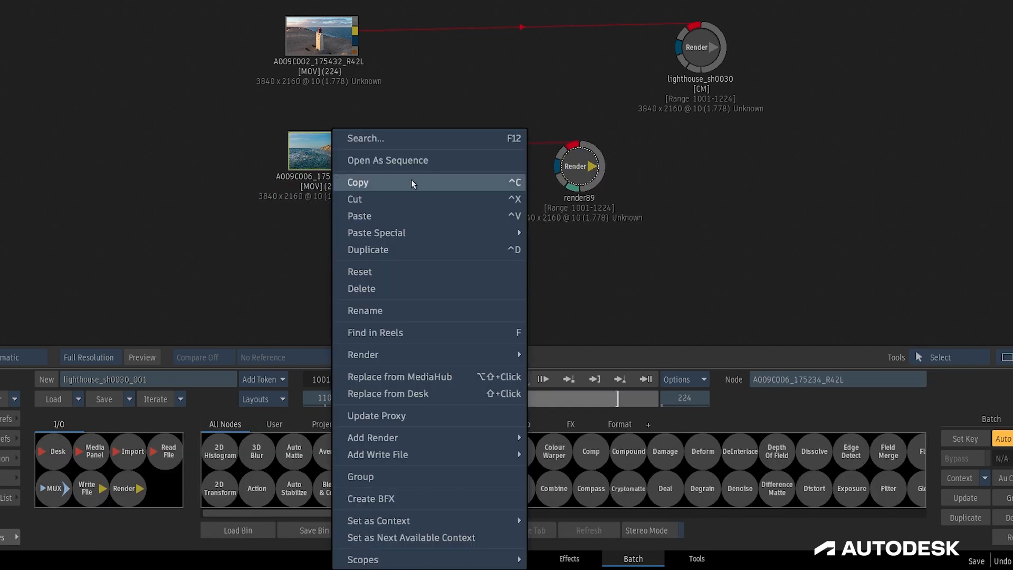
right_click(579, 165)
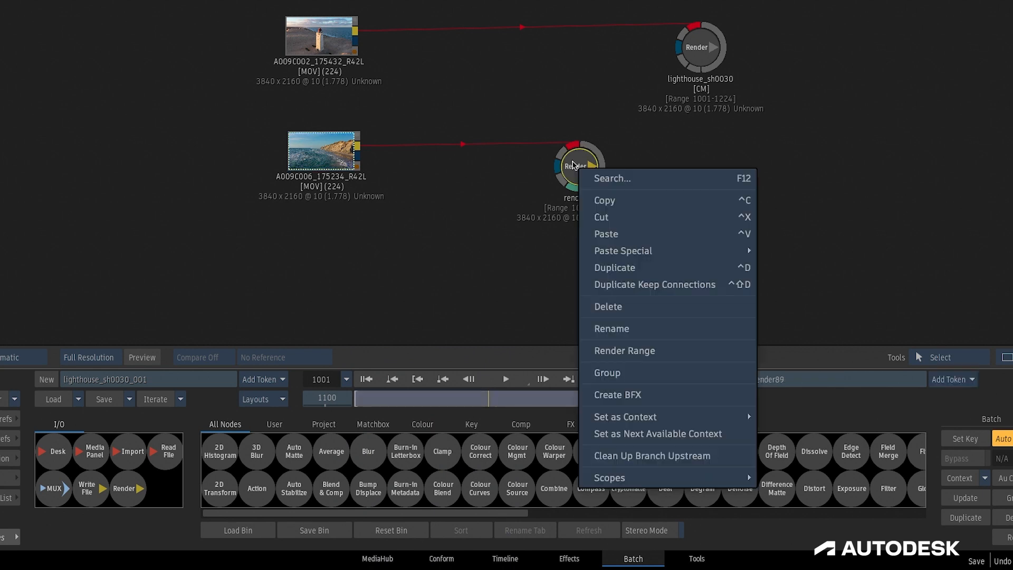
mouse_move(622, 251)
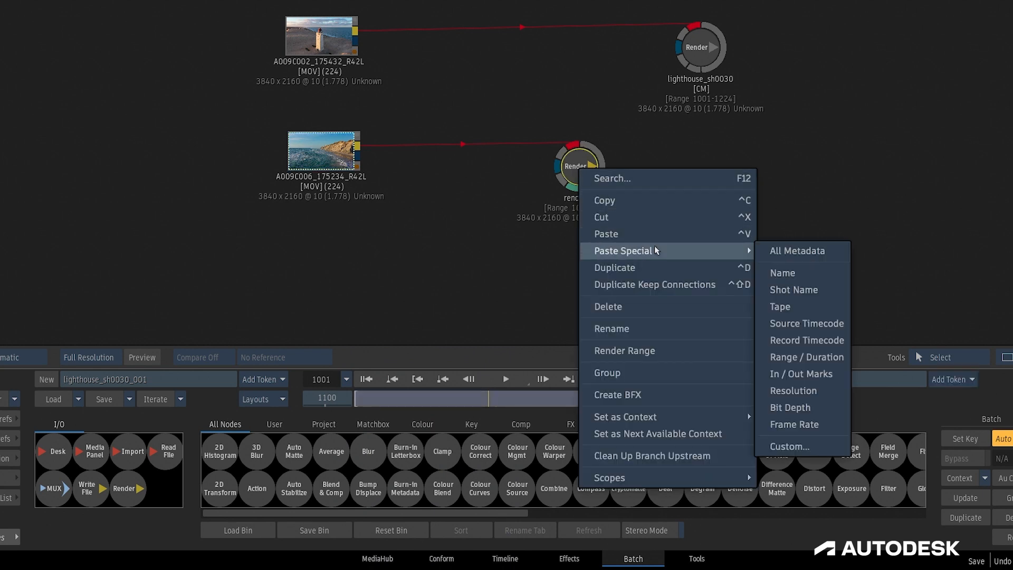
mouse_move(682, 250)
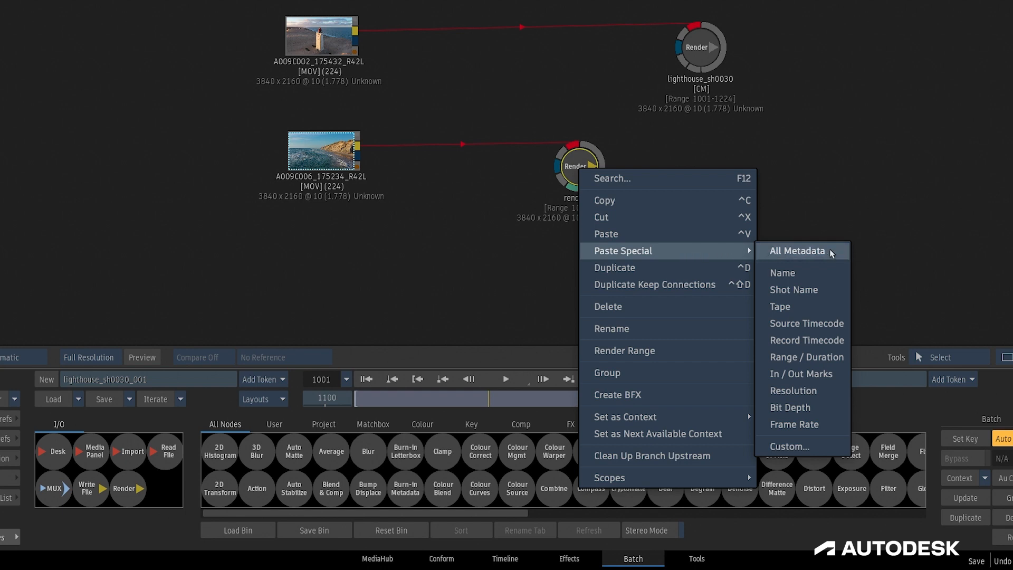
mouse_move(793, 289)
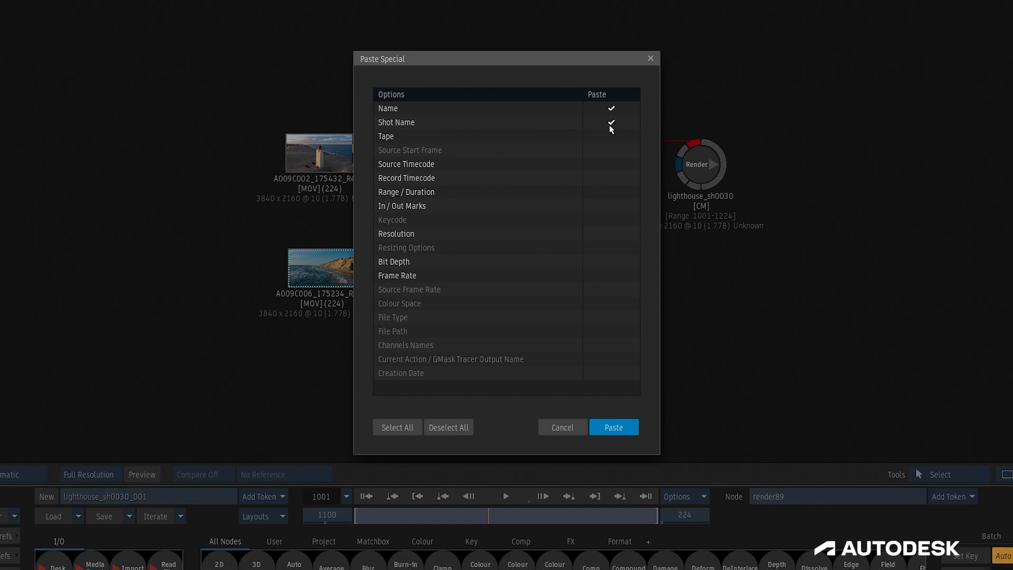
Step: Paste Tape, Record and Source Timecode metadata onto render89, naming it A009C006_175234_R42L, range 1001–1224
click(610, 136)
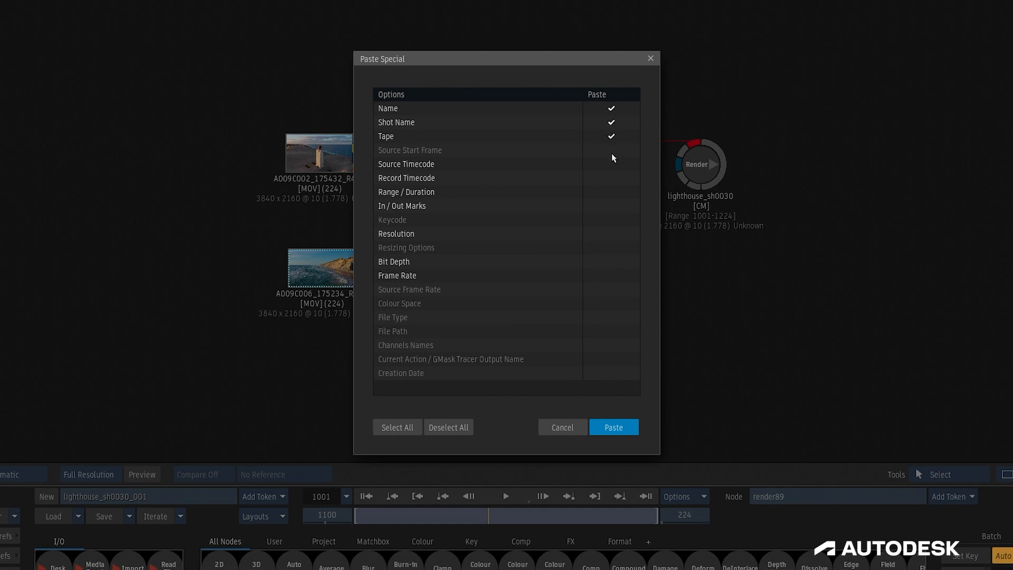
click(611, 178)
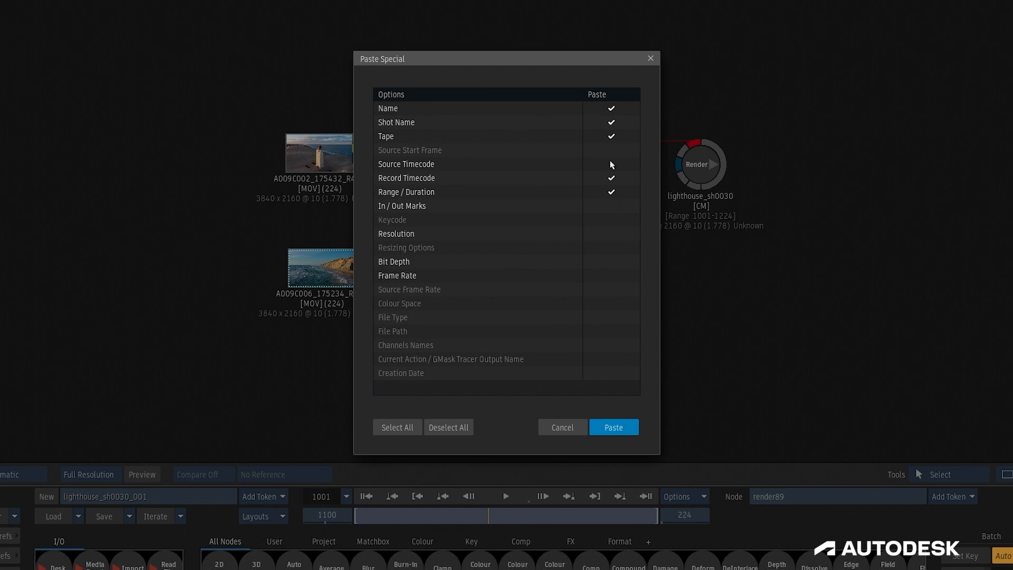
click(611, 164)
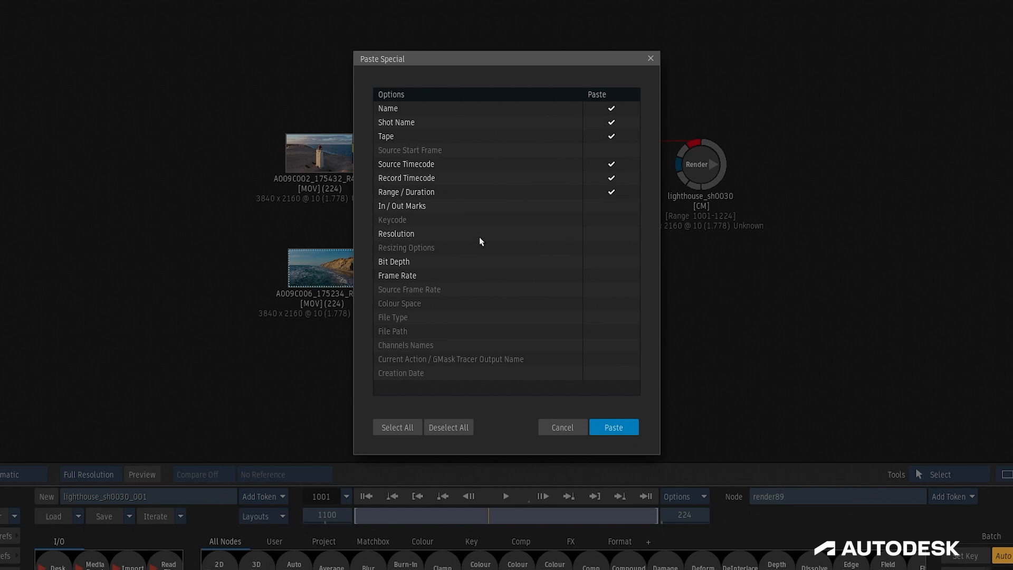
mouse_move(429, 311)
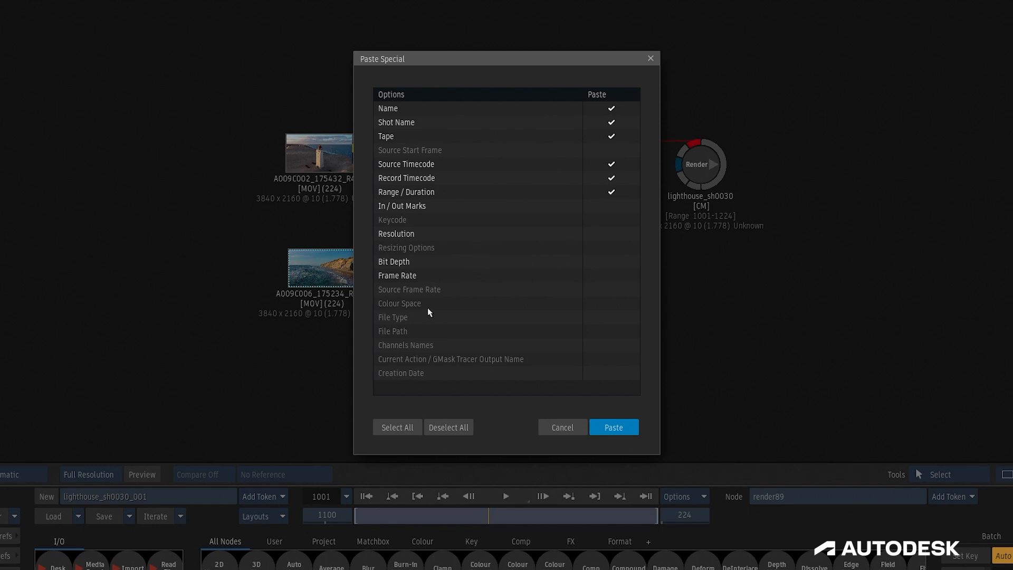
mouse_move(461, 157)
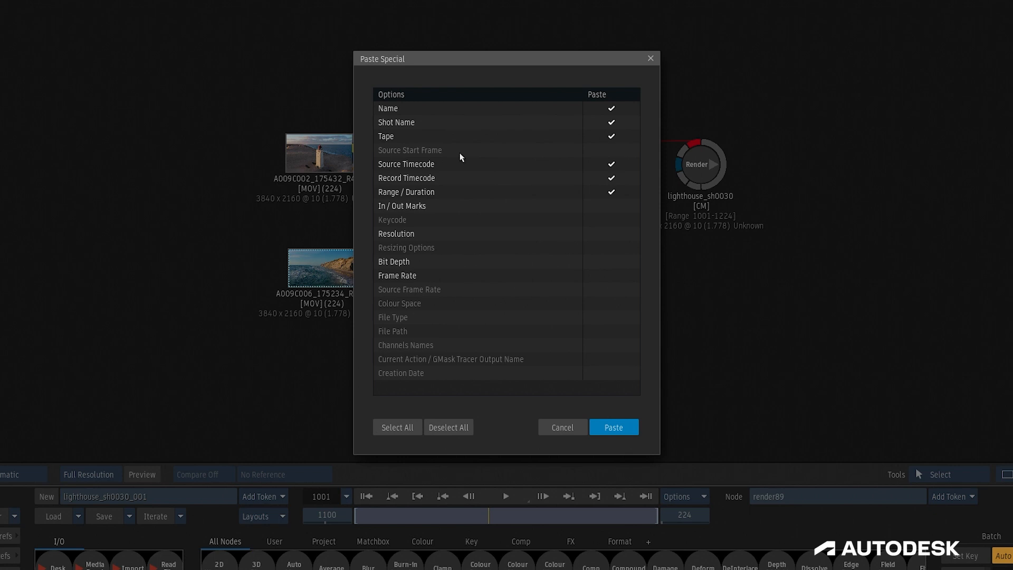
mouse_move(629, 441)
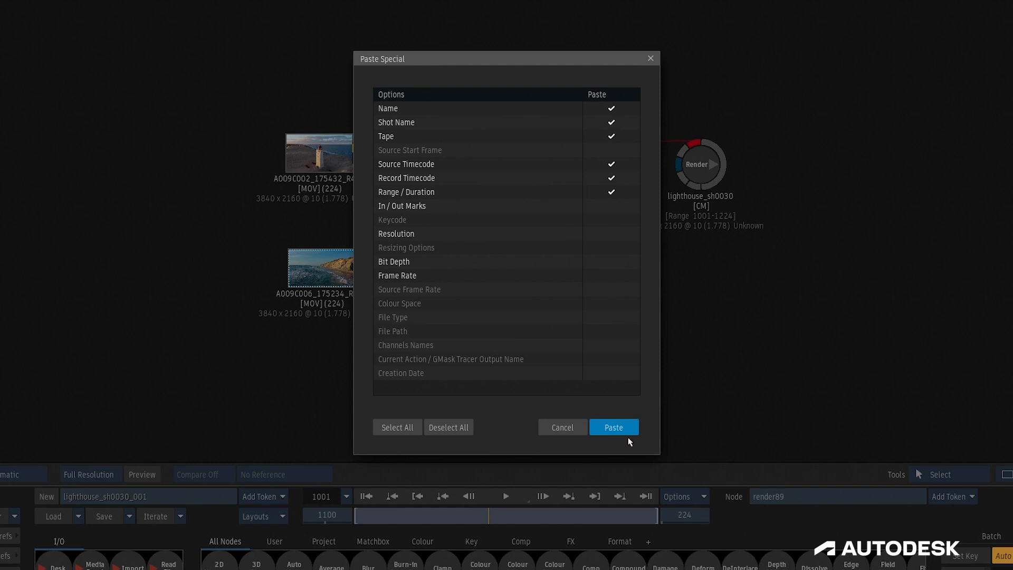
click(612, 427)
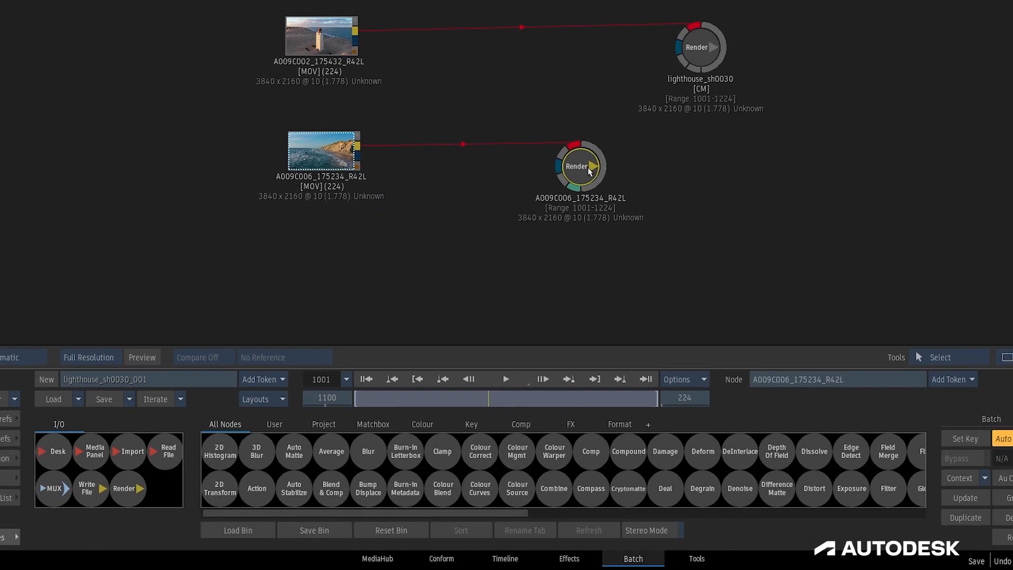
Step: Add resize91 fed by A009C006_175234_R42L and paste its 3840×2160 resolution
click(758, 451)
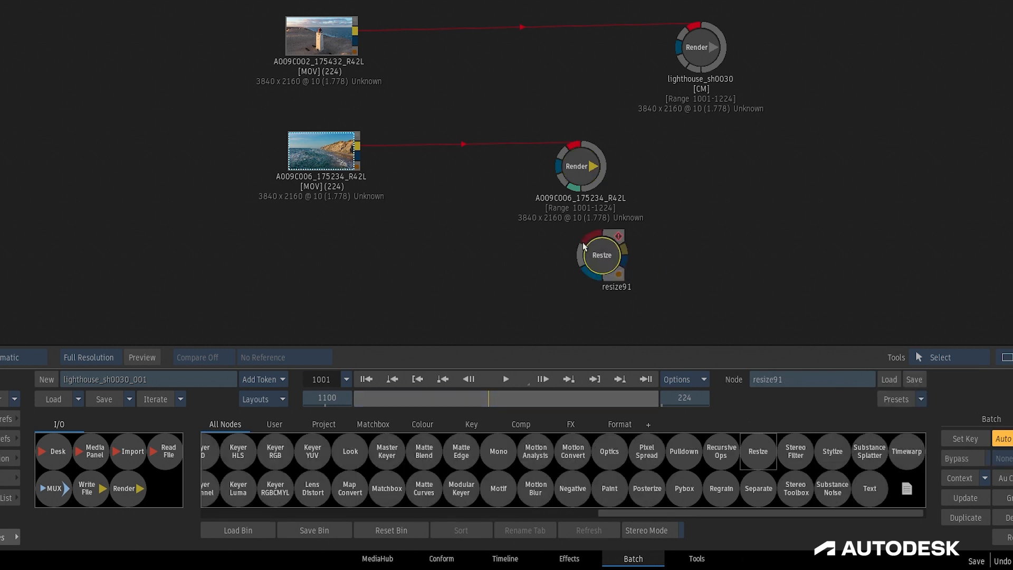
right_click(600, 253)
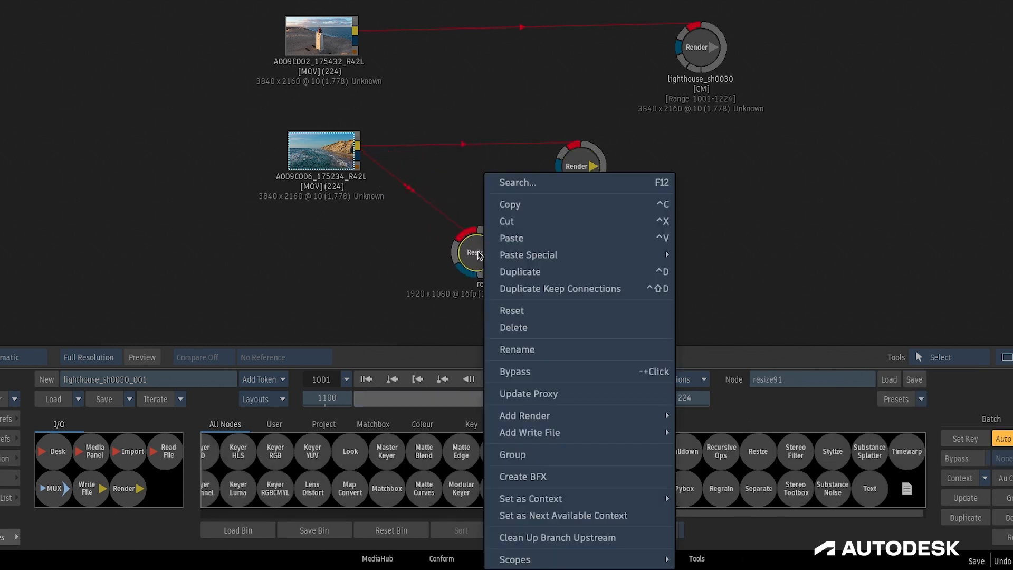
mouse_move(527, 255)
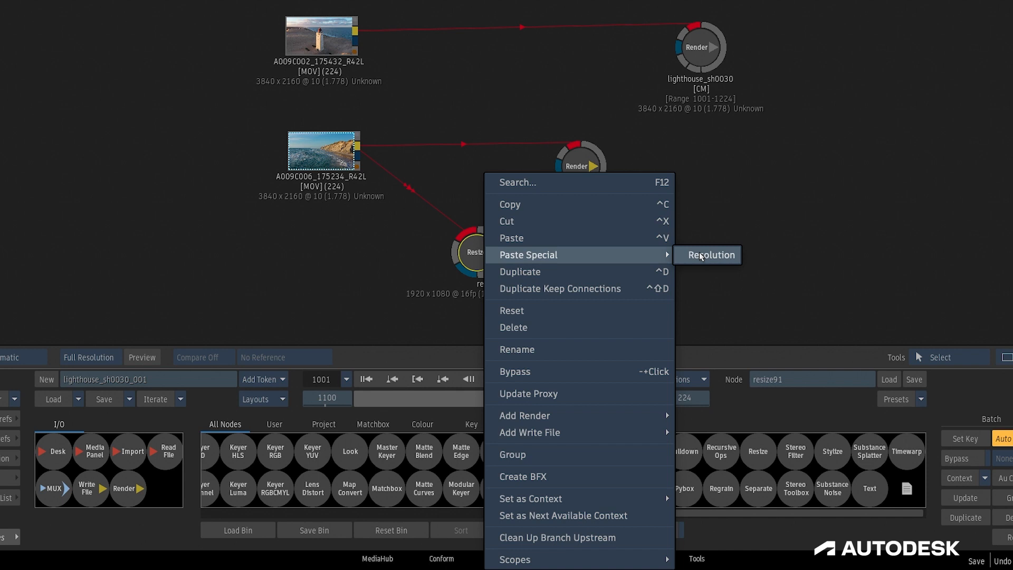
click(711, 254)
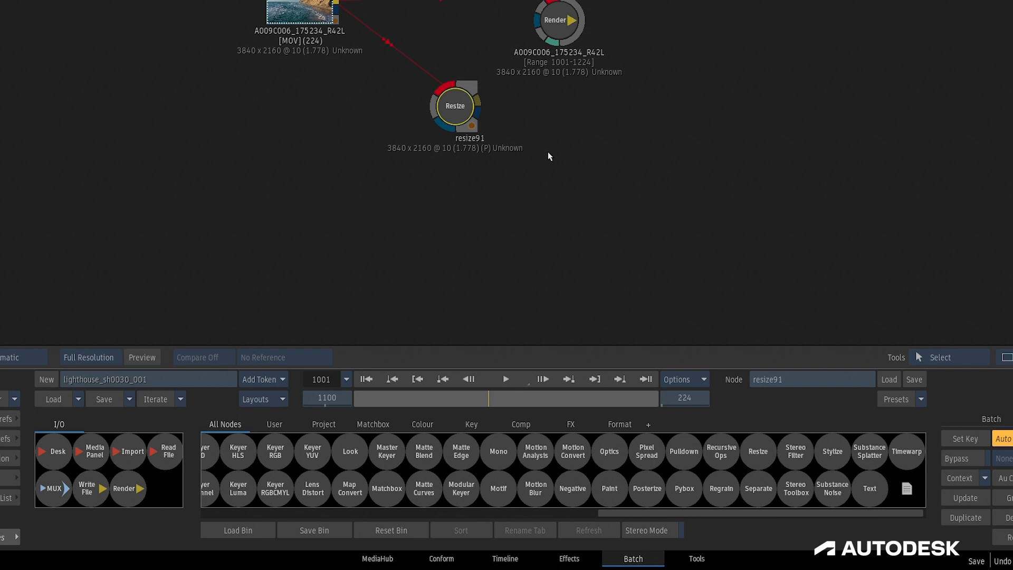
Step: Paste all of the clip's metadata onto resize92 and set its fit method to Centre/Crop
right_click(455, 105)
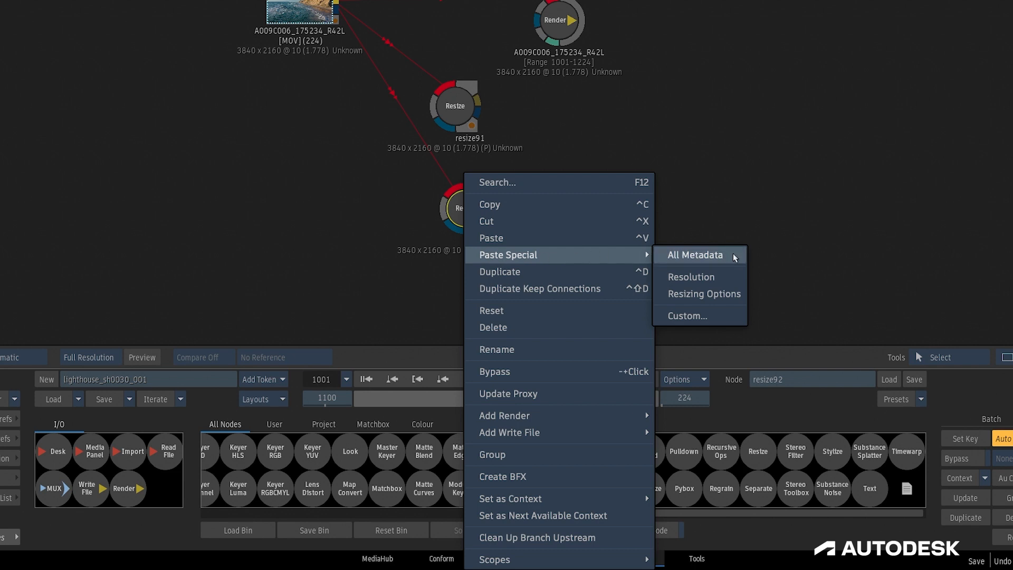
mouse_move(738, 259)
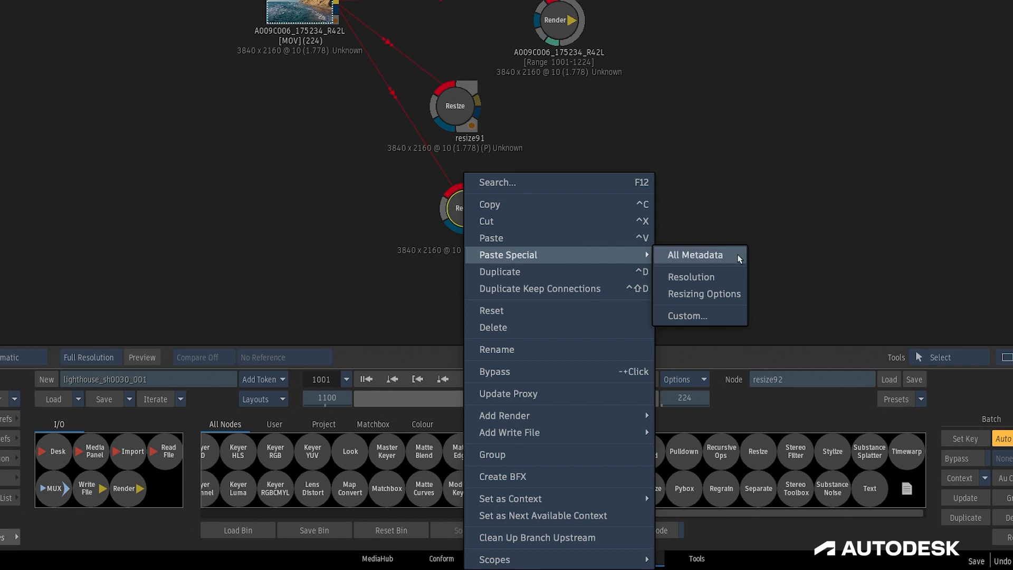
mouse_move(659, 267)
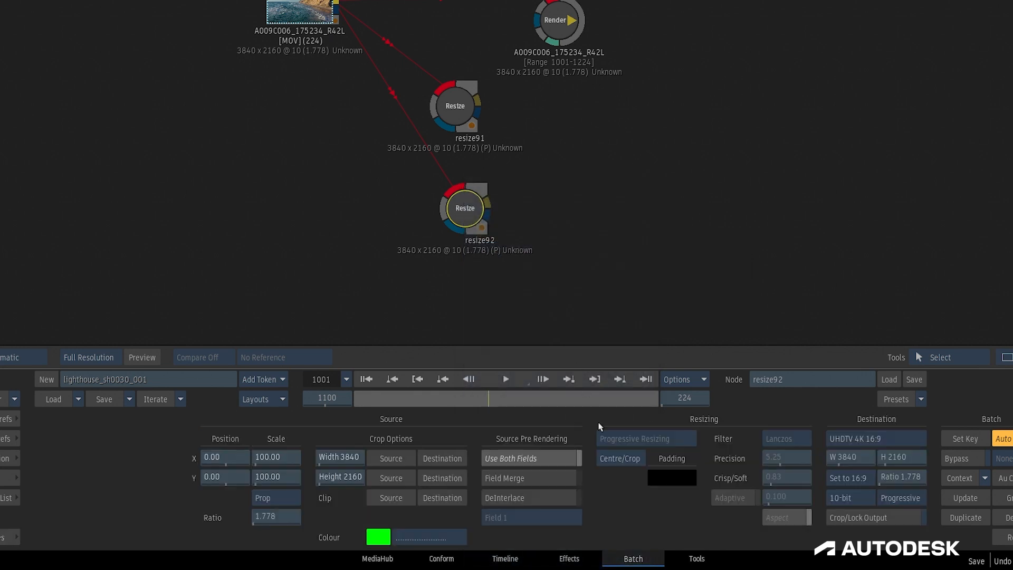
click(619, 458)
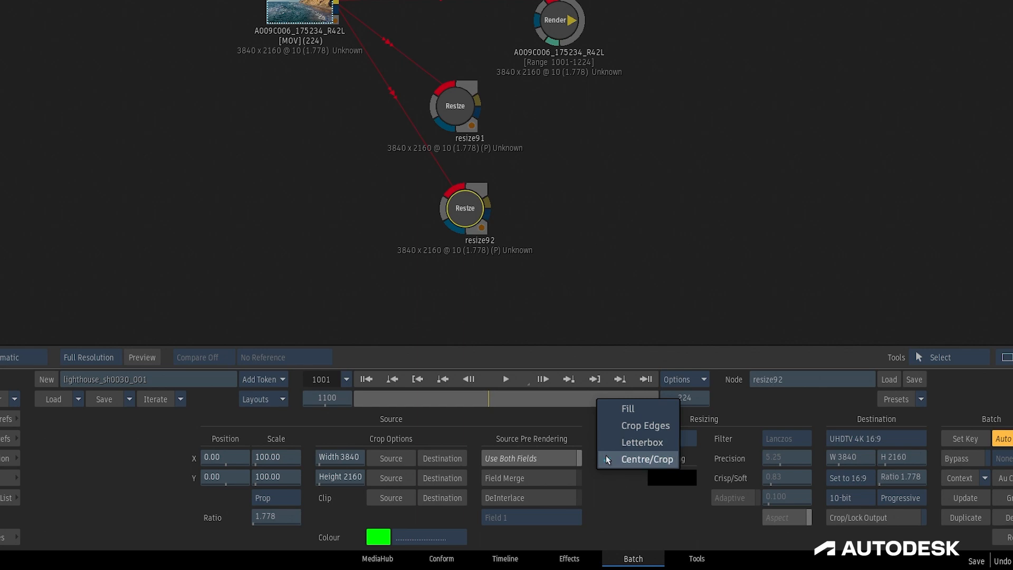
click(647, 458)
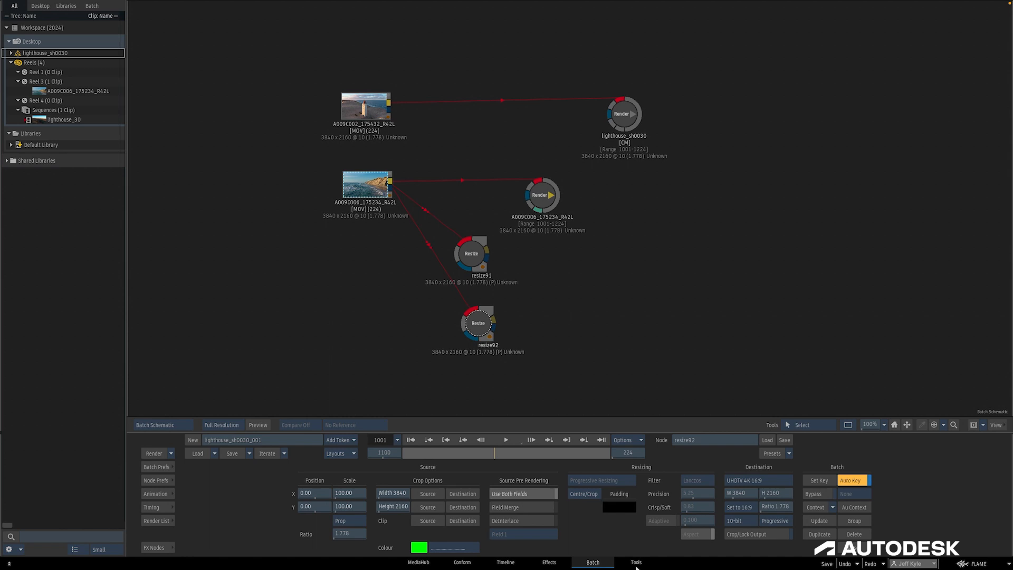
Step: Select the lighthouse_30 sequence in the Media Library and show it on the timeline
click(636, 562)
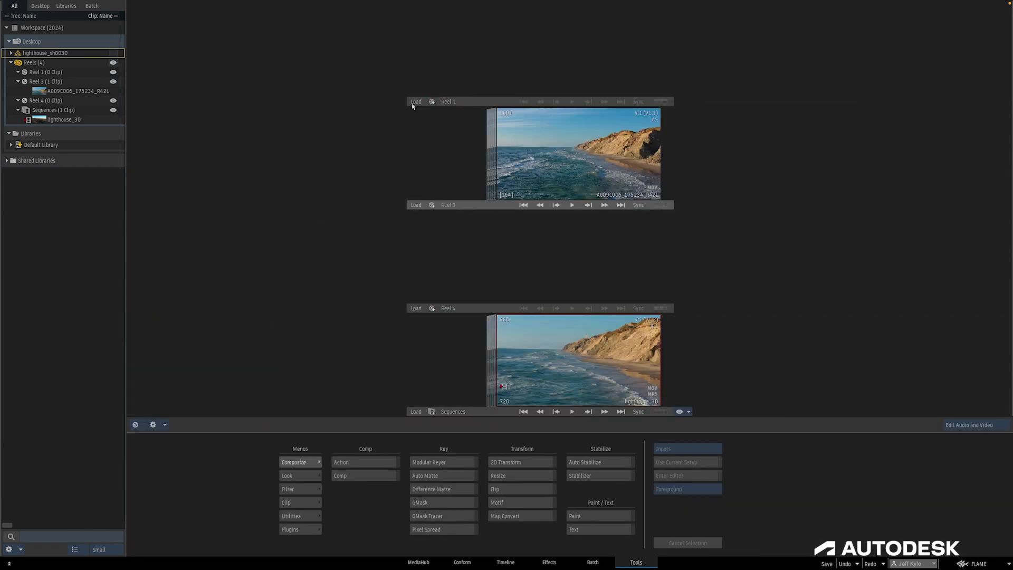
click(72, 90)
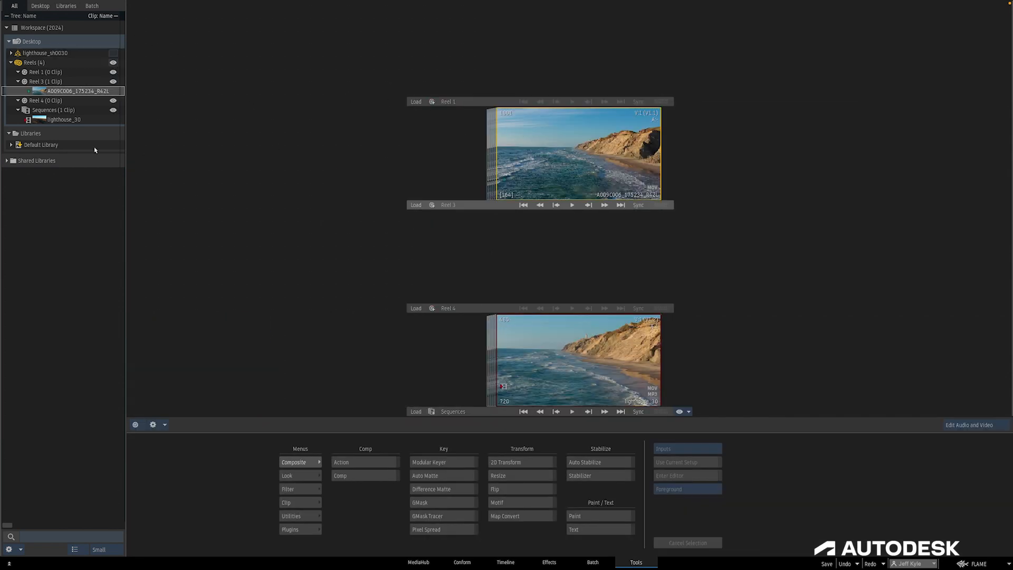
click(64, 118)
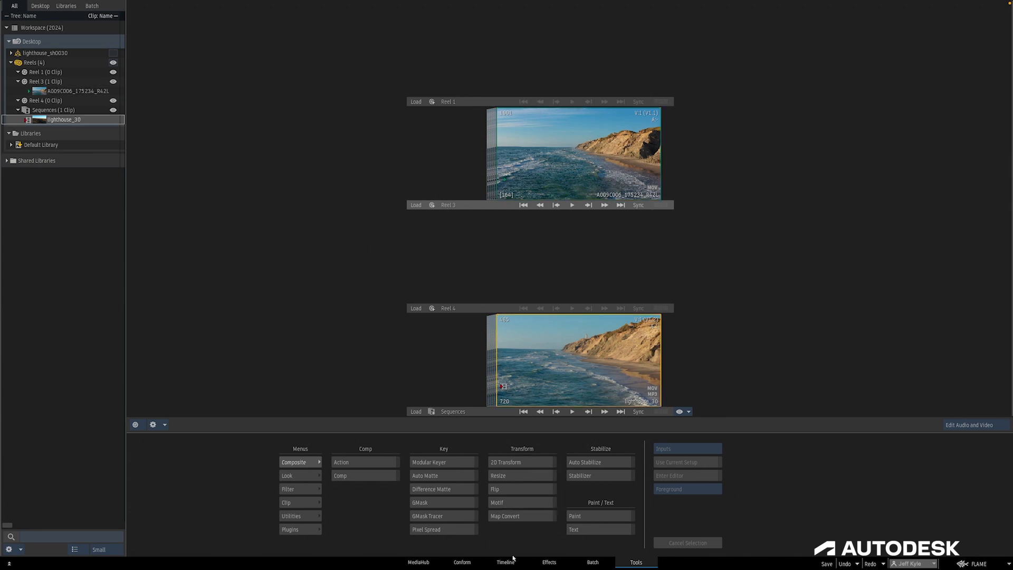
click(504, 561)
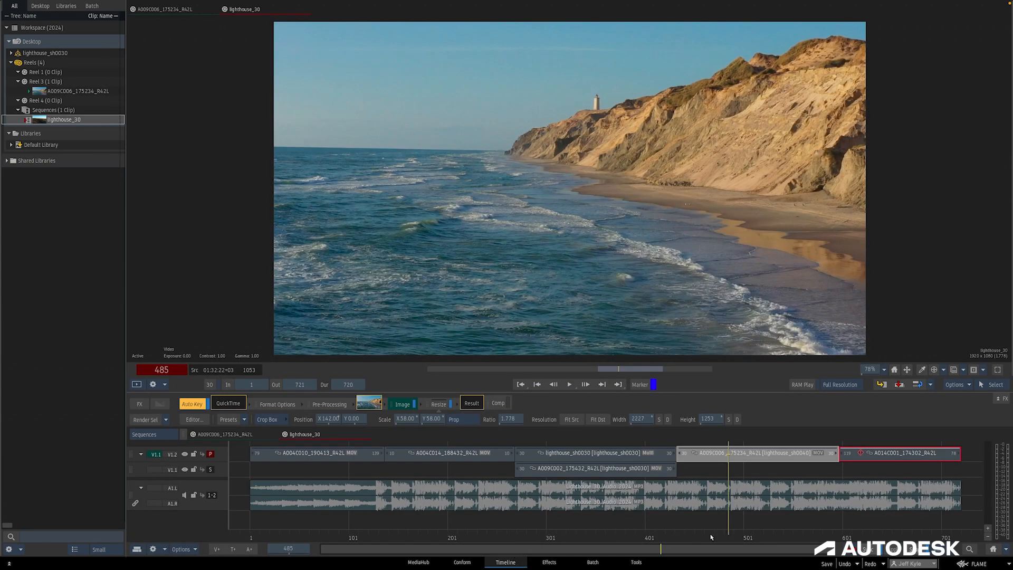
Step: Select the A009C006_175234_R42L shot, then return to Batch and access its render node's actions
click(756, 452)
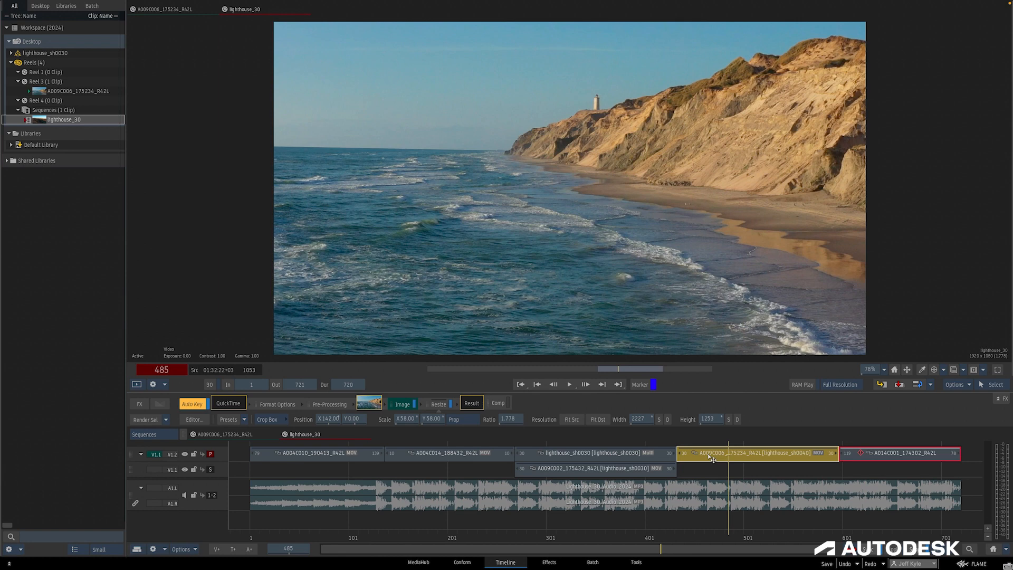
mouse_move(708, 453)
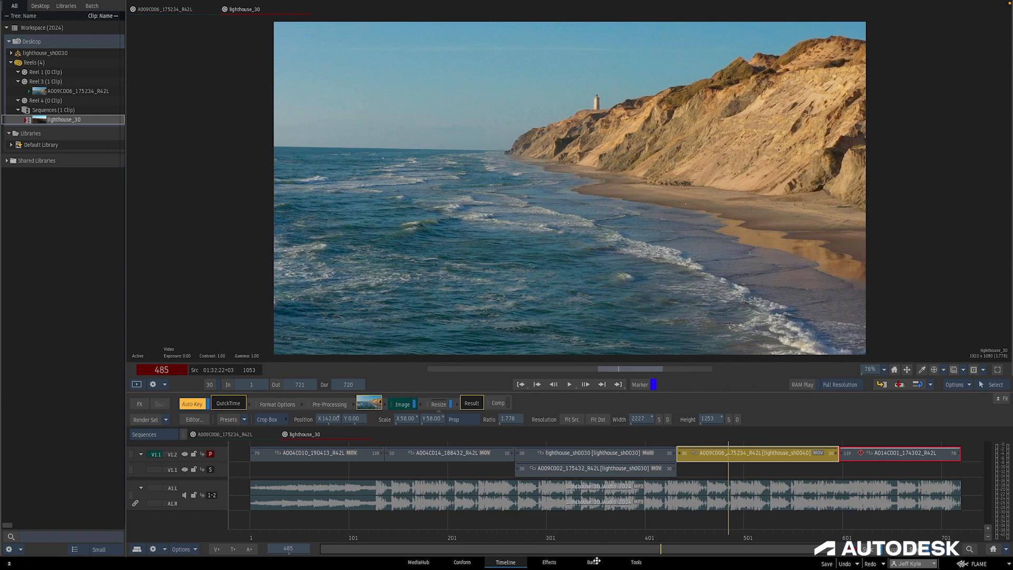
right_click(543, 195)
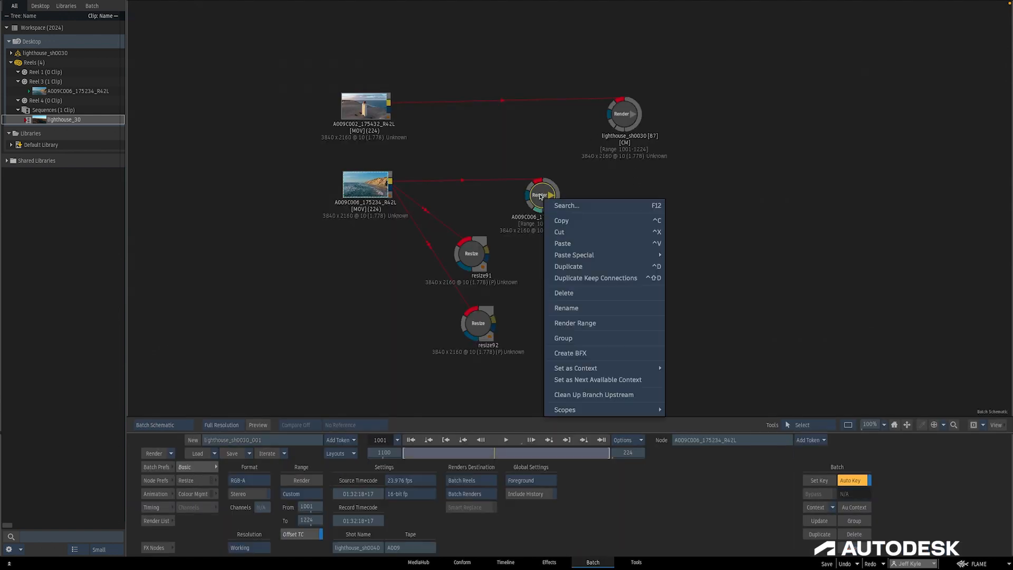